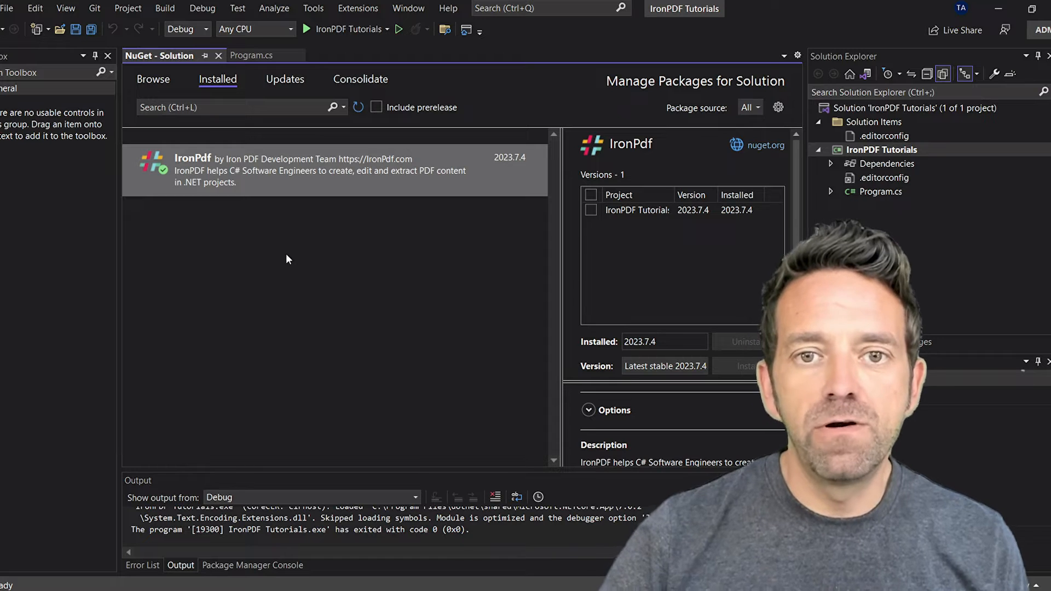
pyautogui.moveTo(252, 54)
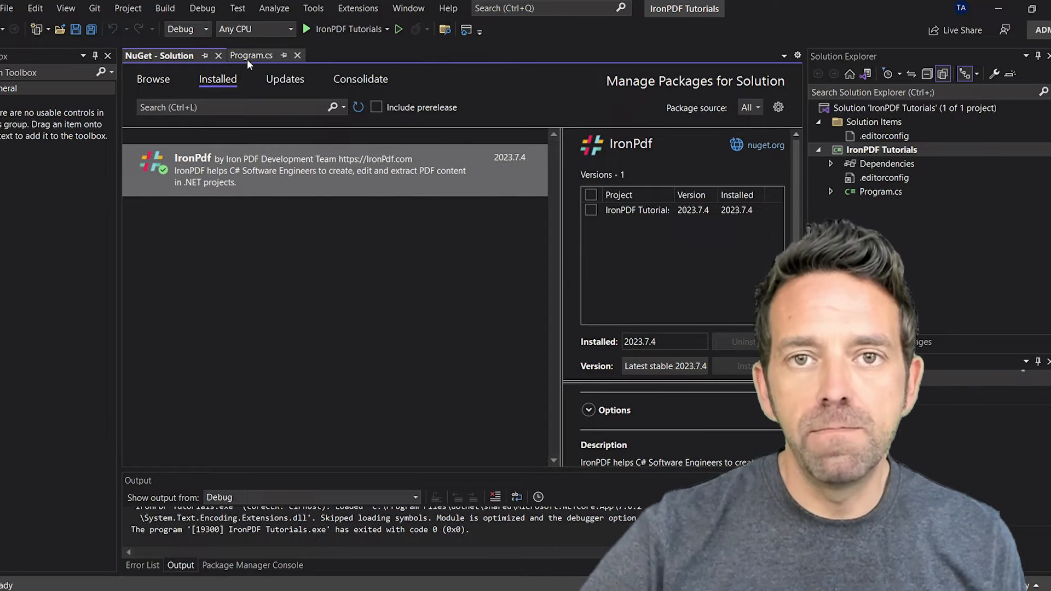
# Open the signature properties for signed.pdf in Acrobat to confirm it is signed validly.
pyautogui.click(251, 55)
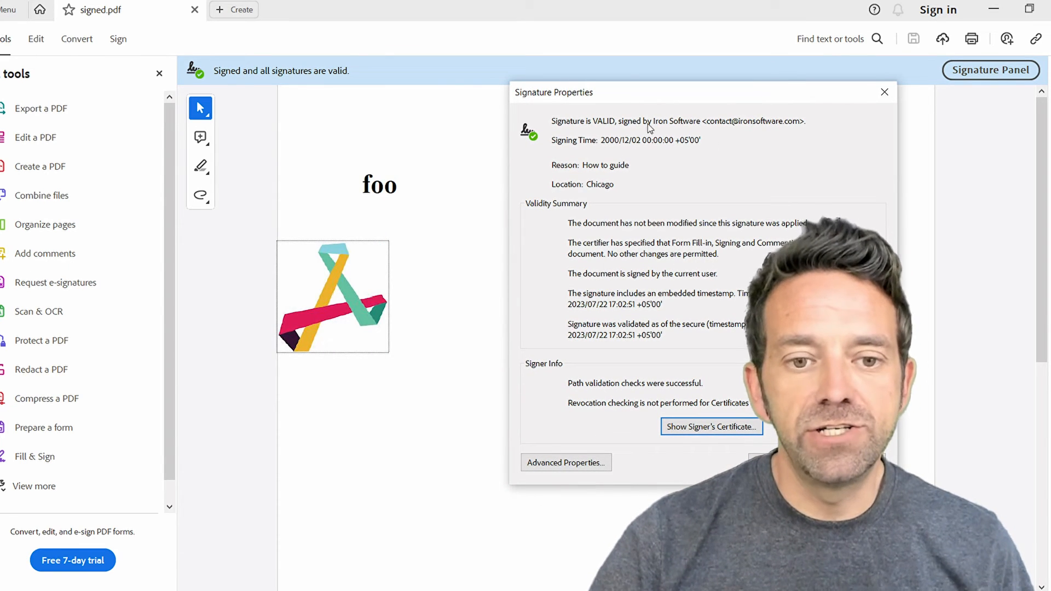
pyautogui.moveTo(722, 280)
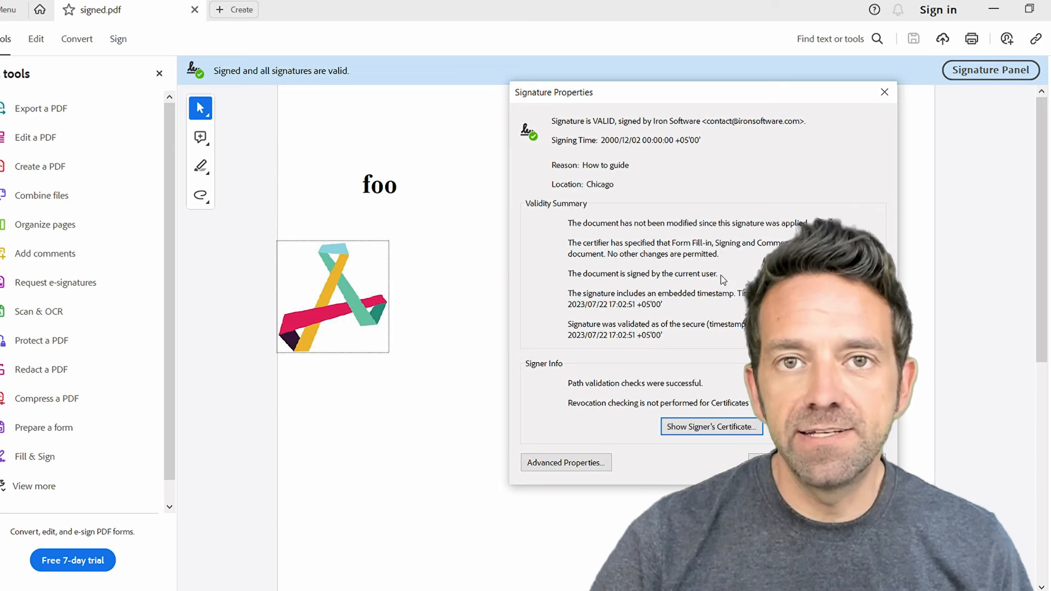
pyautogui.moveTo(724, 338)
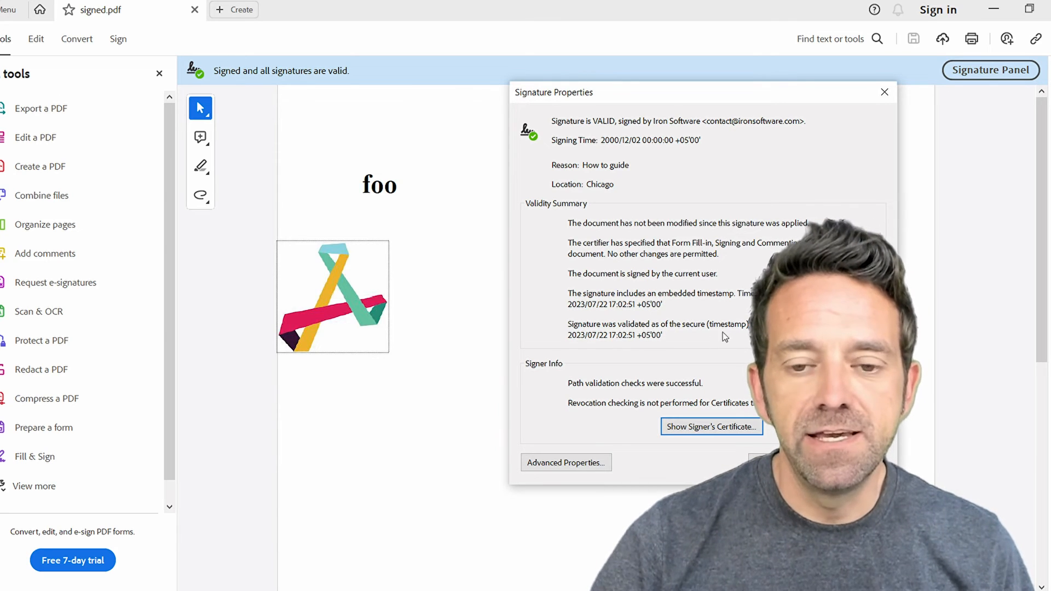